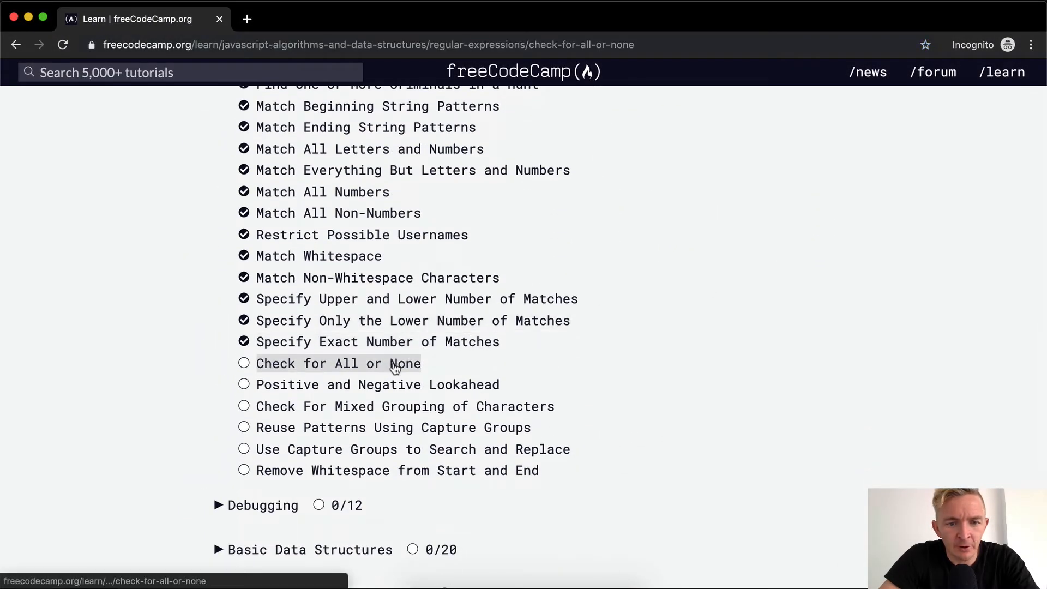
# - Open the 'Check for All or None' challenge from the Regular Expressions list
pyautogui.click(338, 364)
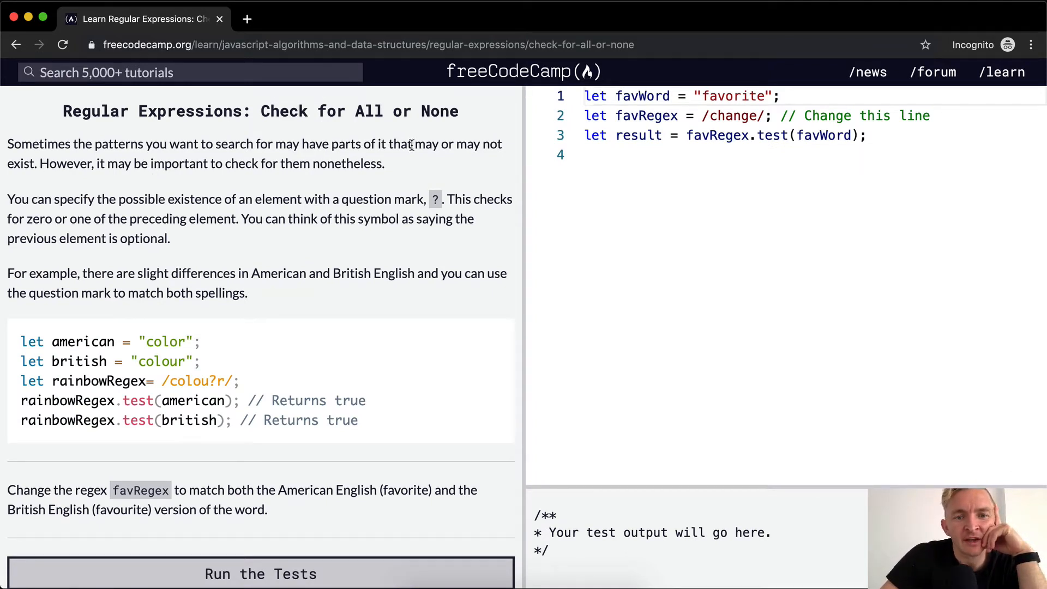
pyautogui.moveTo(118, 168)
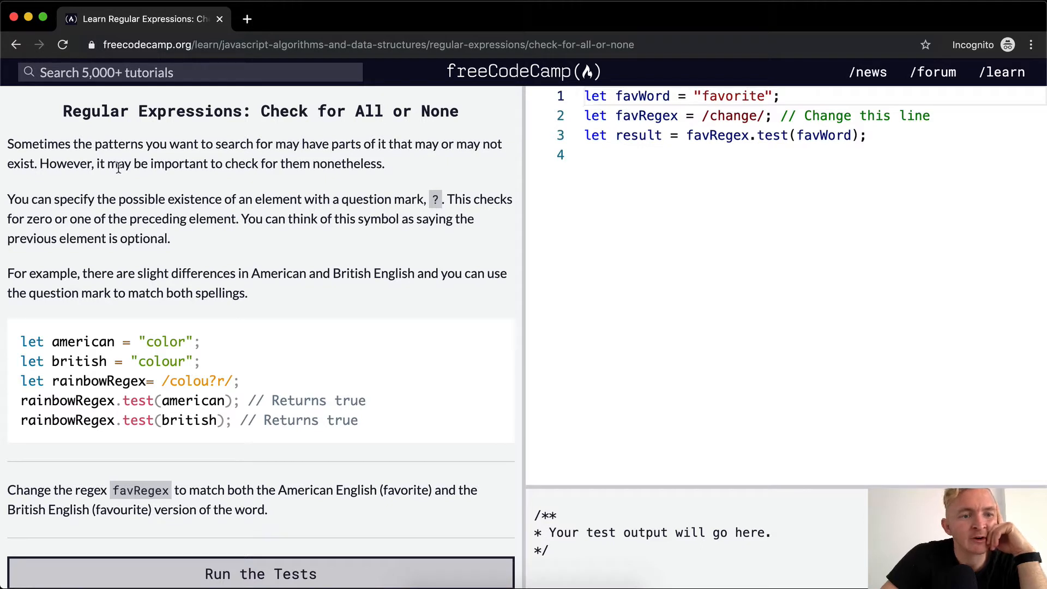
pyautogui.moveTo(243, 189)
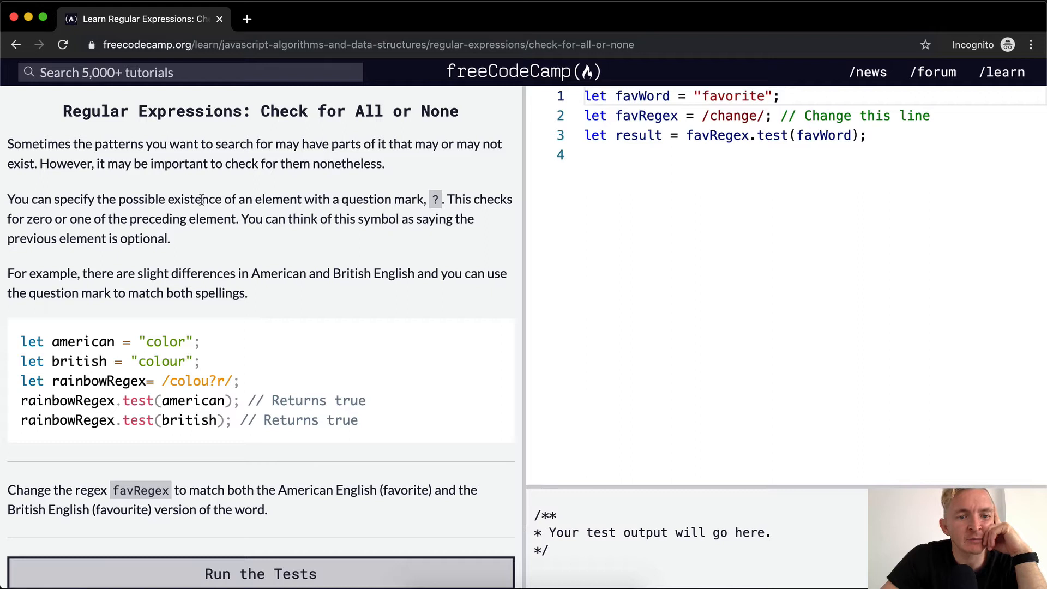
pyautogui.moveTo(421, 205)
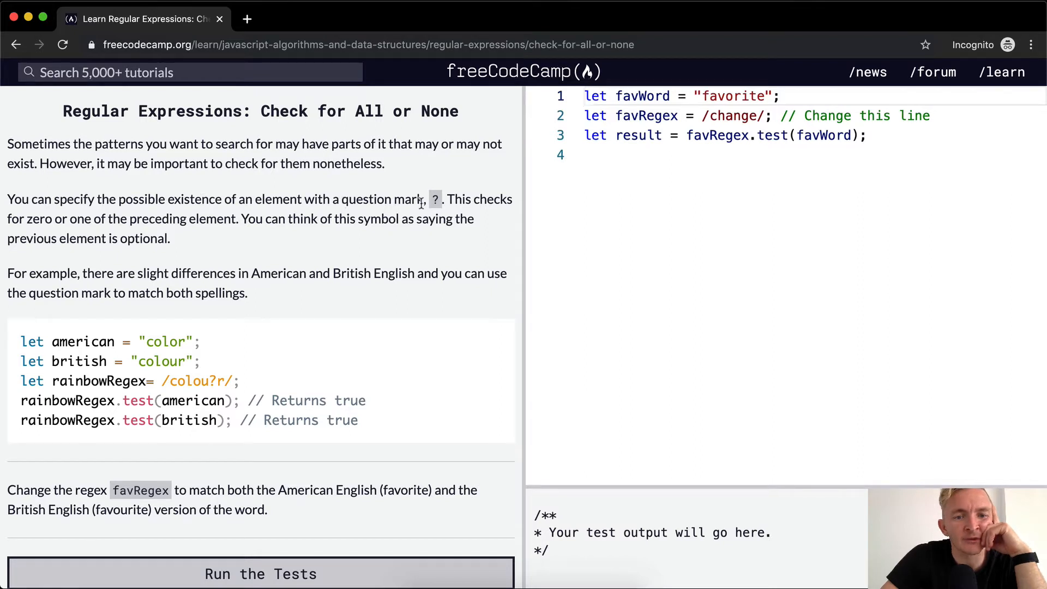
pyautogui.moveTo(88, 224)
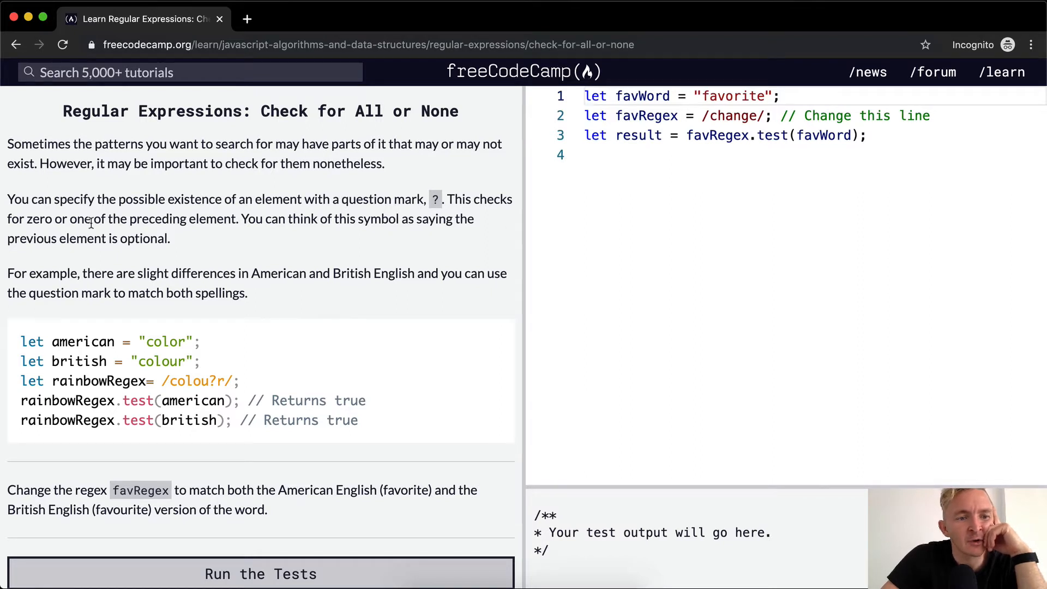
pyautogui.moveTo(248, 219)
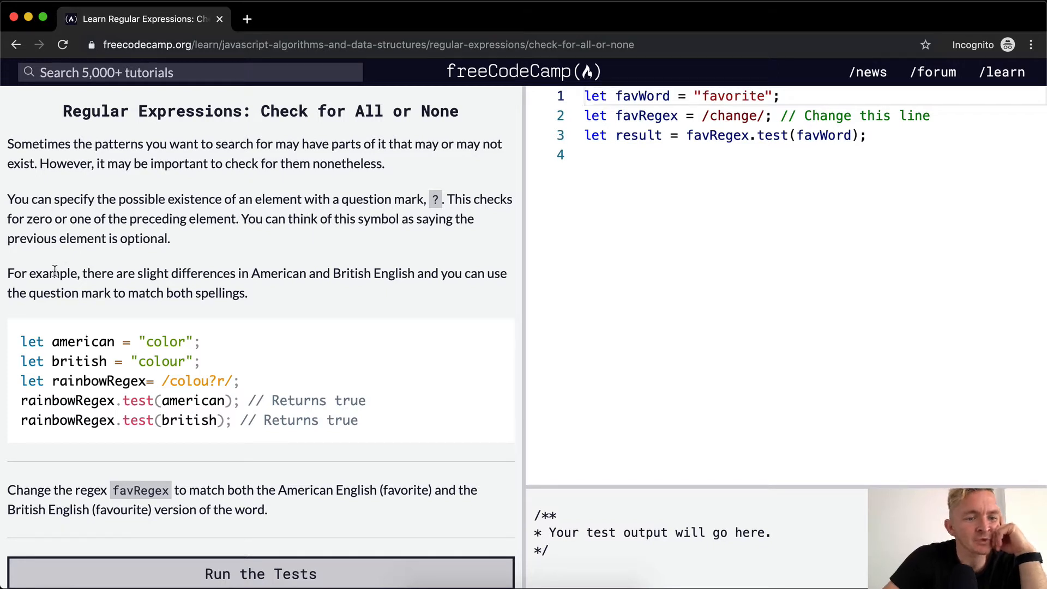
pyautogui.moveTo(213, 272)
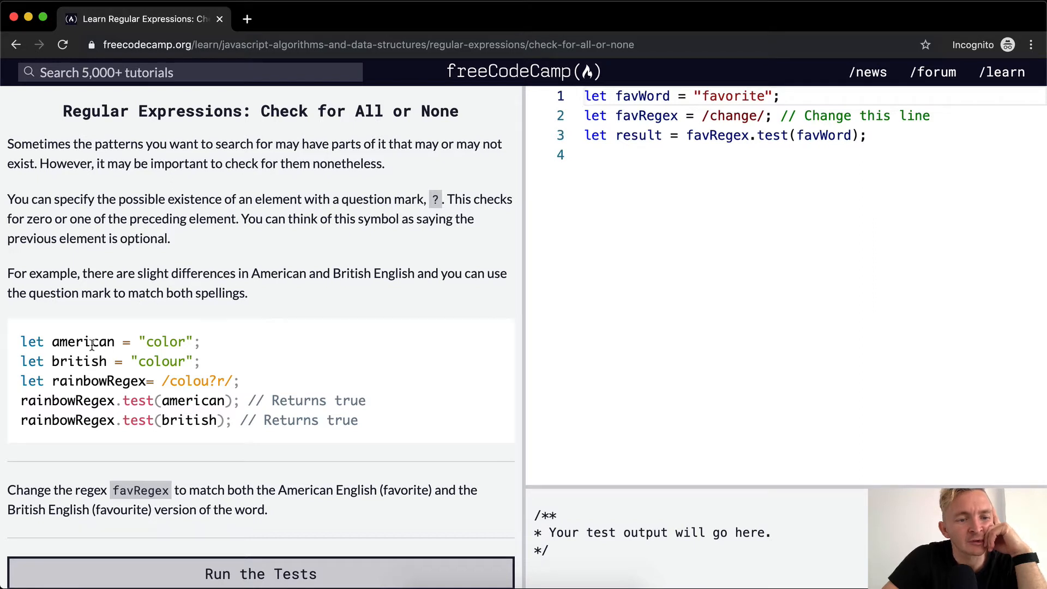
pyautogui.moveTo(181, 361)
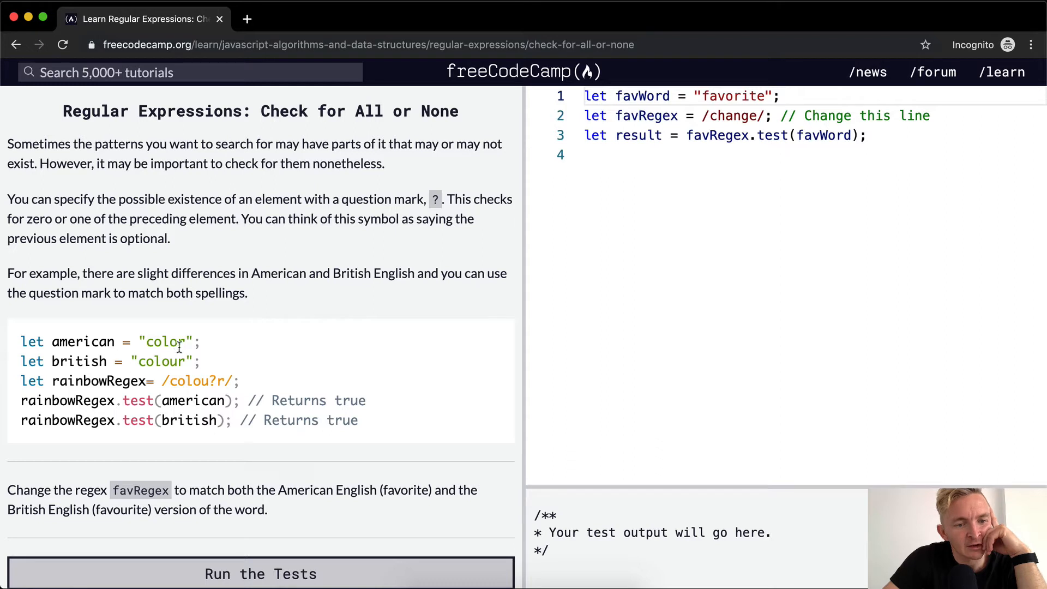
pyautogui.moveTo(20, 400); pyautogui.dragTo(357, 420)
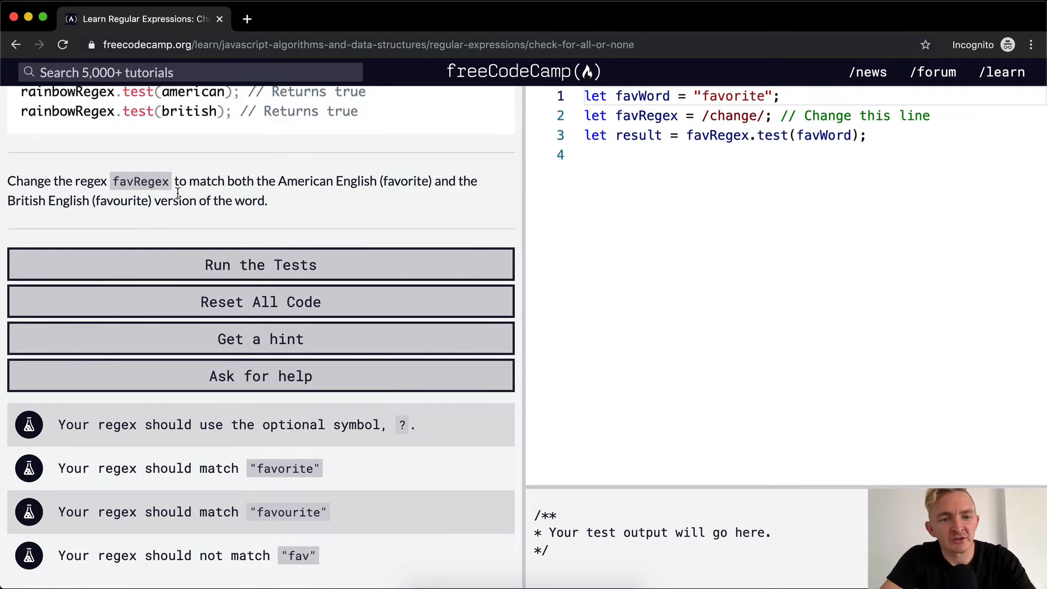
pyautogui.moveTo(374, 185)
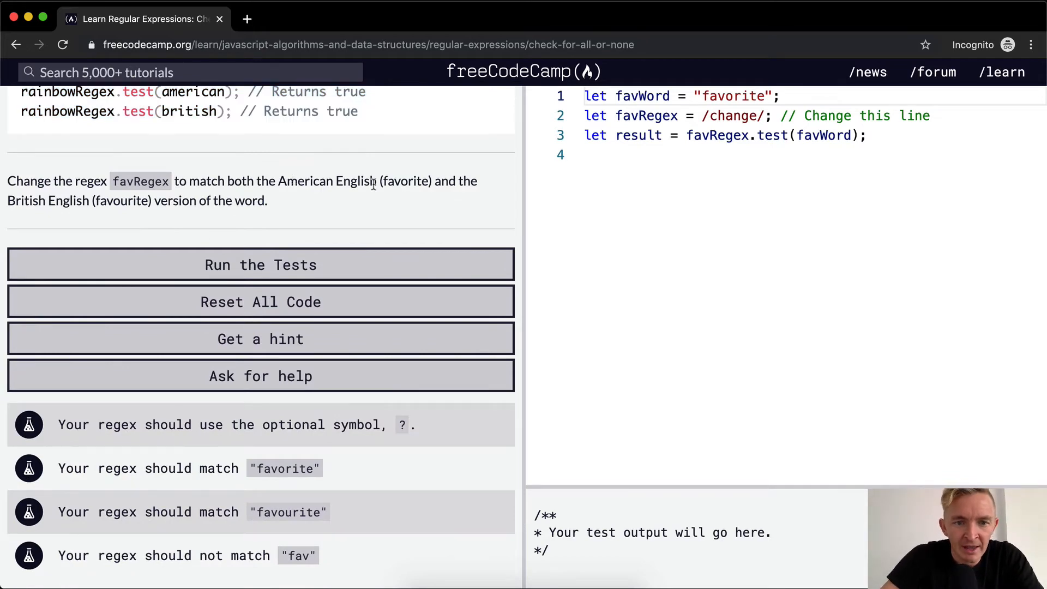
pyautogui.moveTo(308, 217)
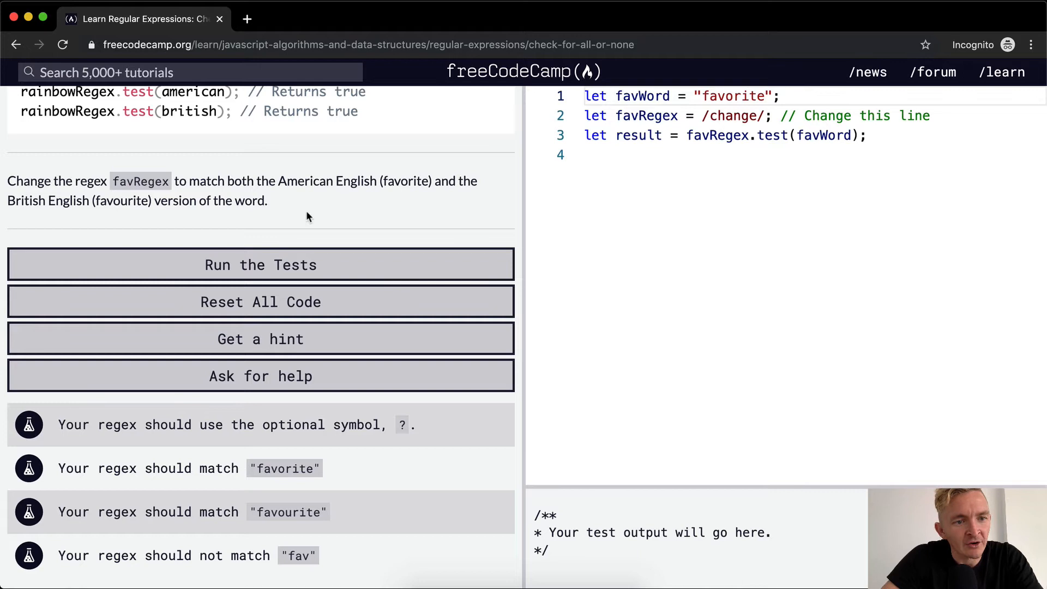
pyautogui.moveTo(610, 212)
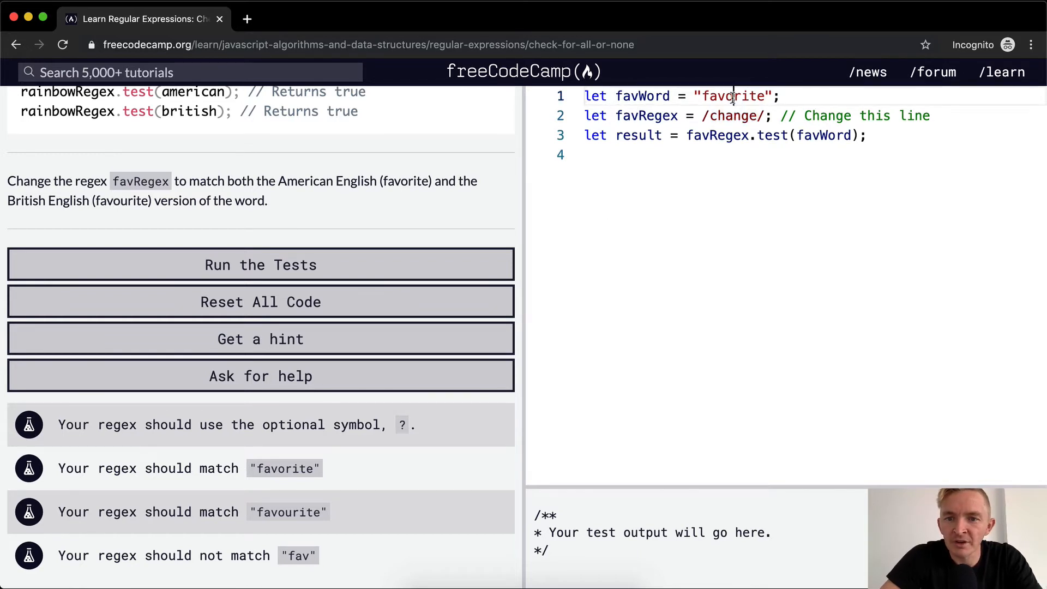
# - Type 'favorite' and begin a console.log() line in the editor
pyautogui.write('favorite')
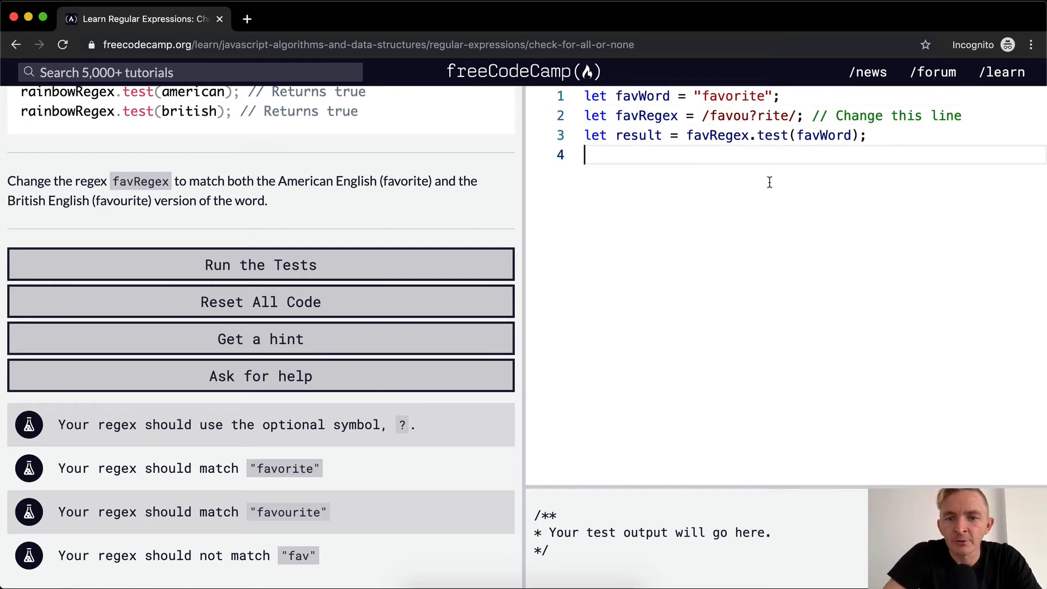
pyautogui.write('console.log(')
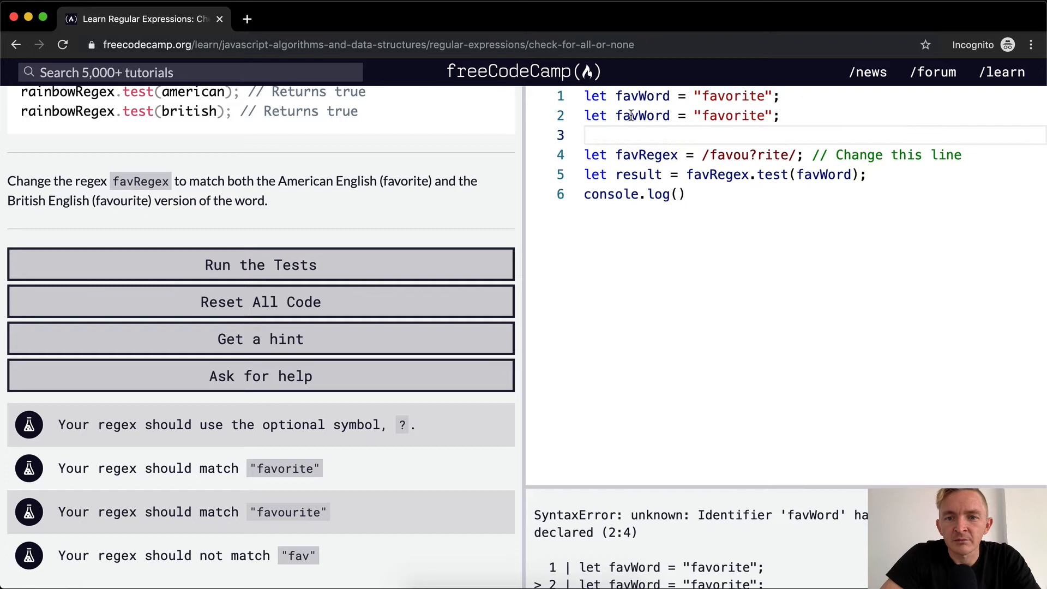
# - Split the test into american and british strings with americanResult and britishResult variables
pyautogui.write('british')
pyautogui.click(810, 95)
pyautogui.write('merican')
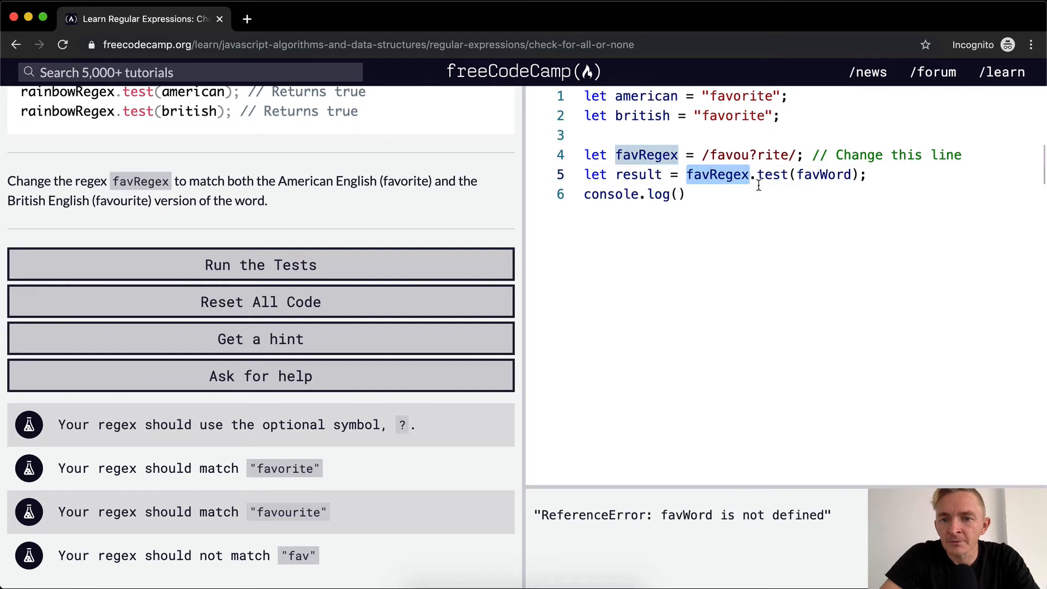
pyautogui.click(639, 194)
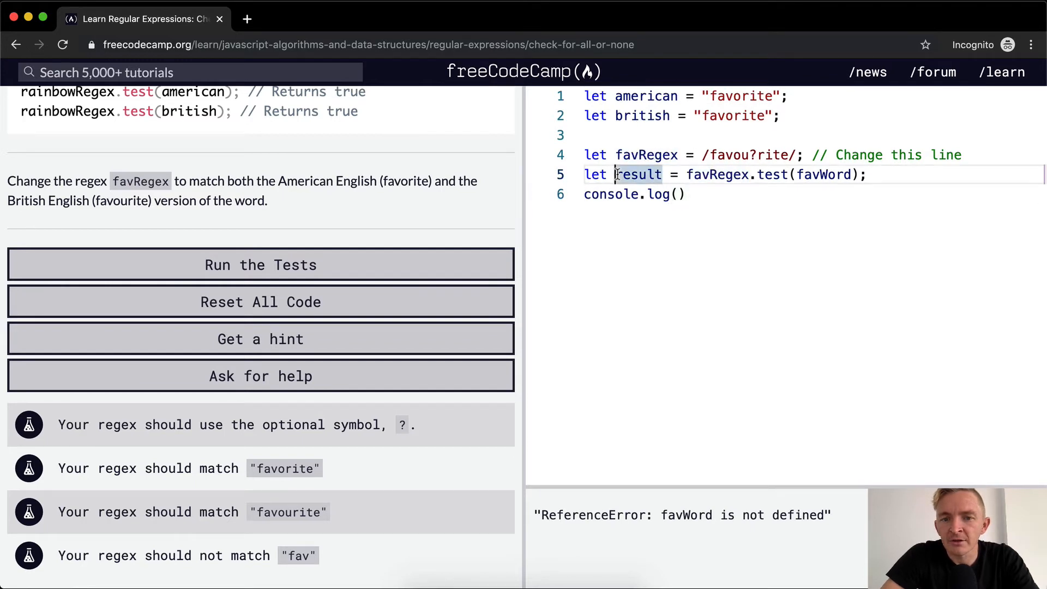
pyautogui.write('americanR')
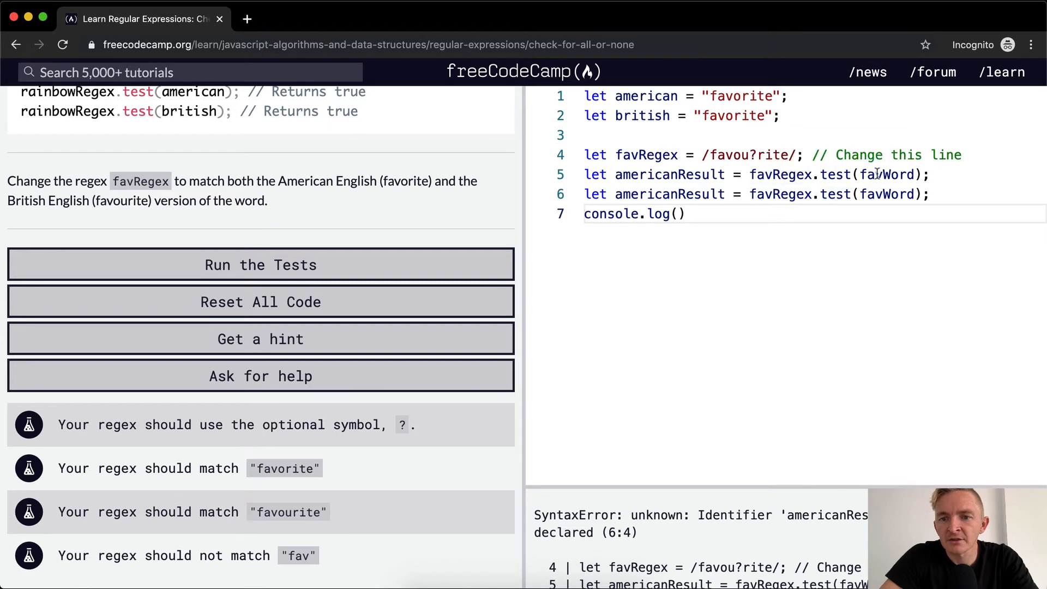
pyautogui.write('american')
pyautogui.click(758, 194)
pyautogui.write('british')
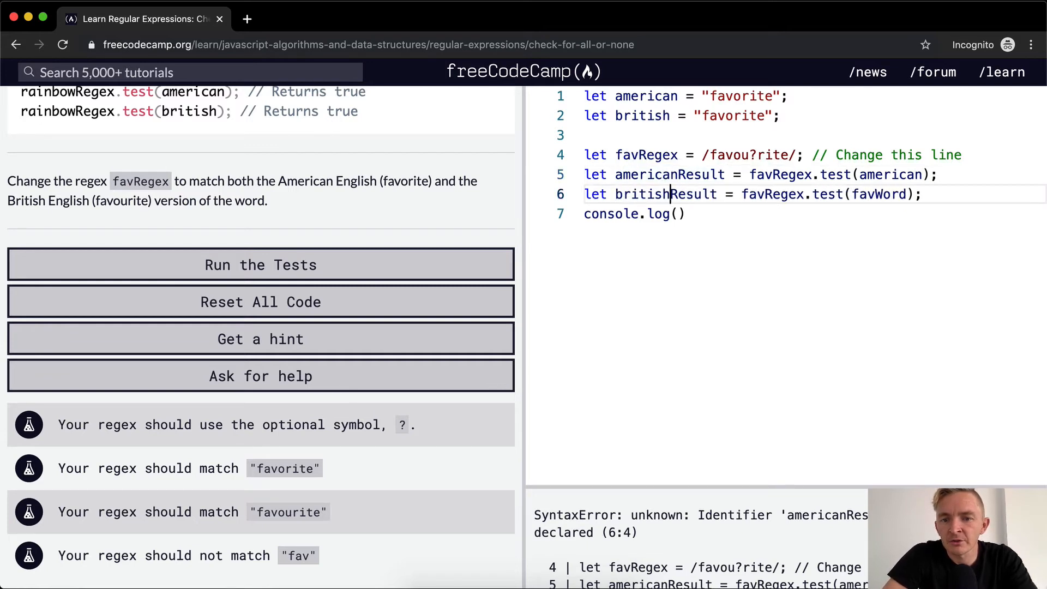
pyautogui.doubleClick(877, 195)
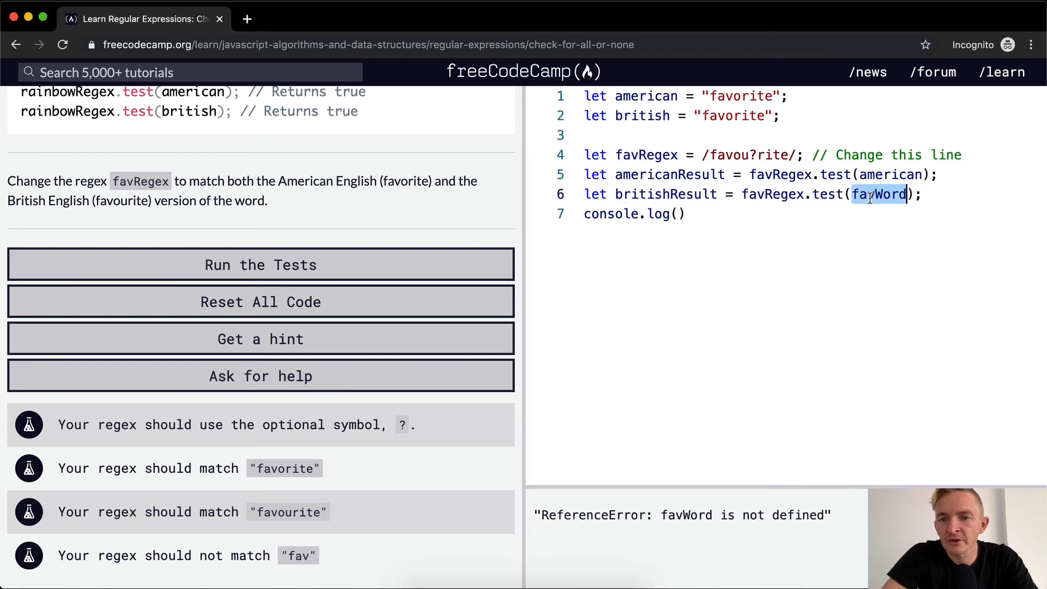
pyautogui.write('british')
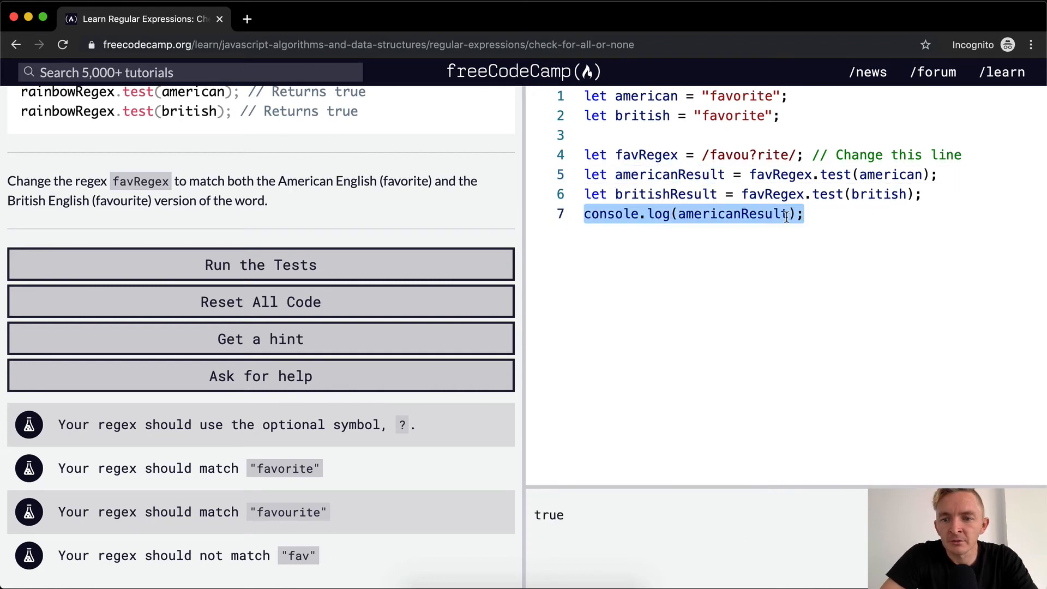
# - Add 'American Result' and 'British' labels to the logs, insert a blank line, and run the tests
pyautogui.write(', "<"')
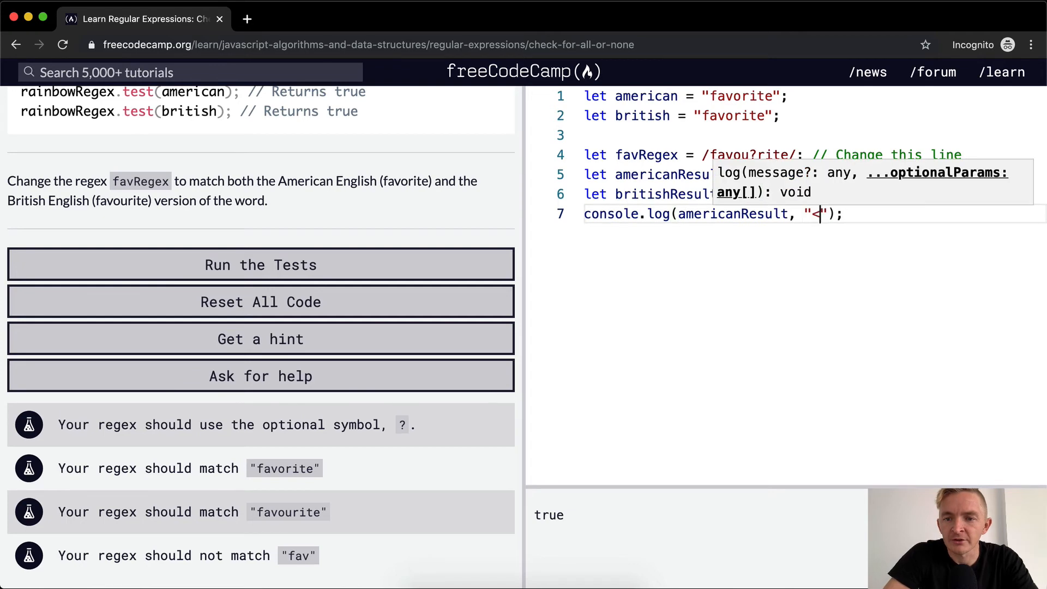
pyautogui.write('= American Res')
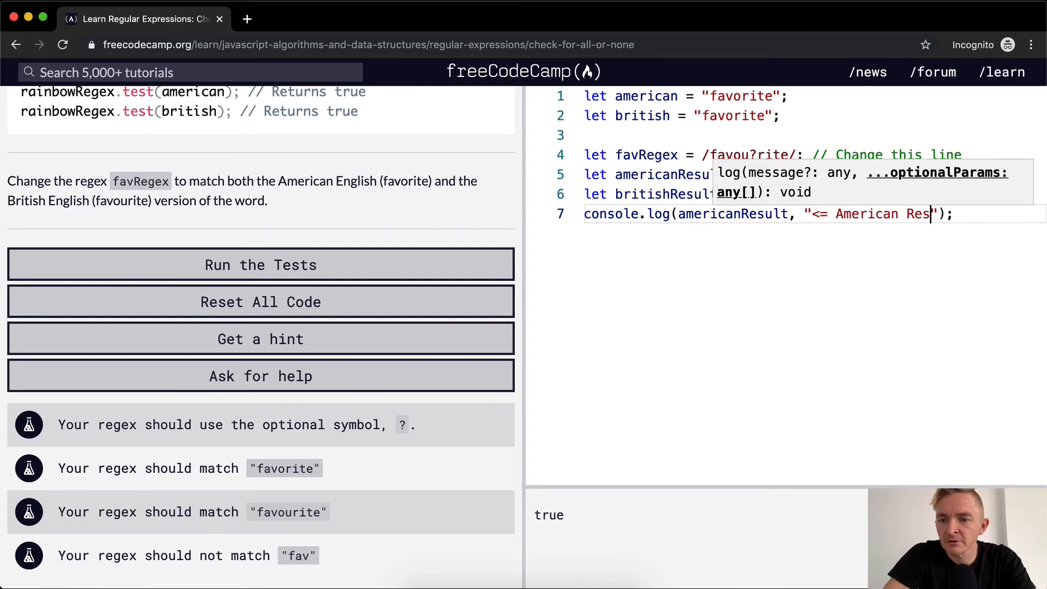
pyautogui.write('ult')
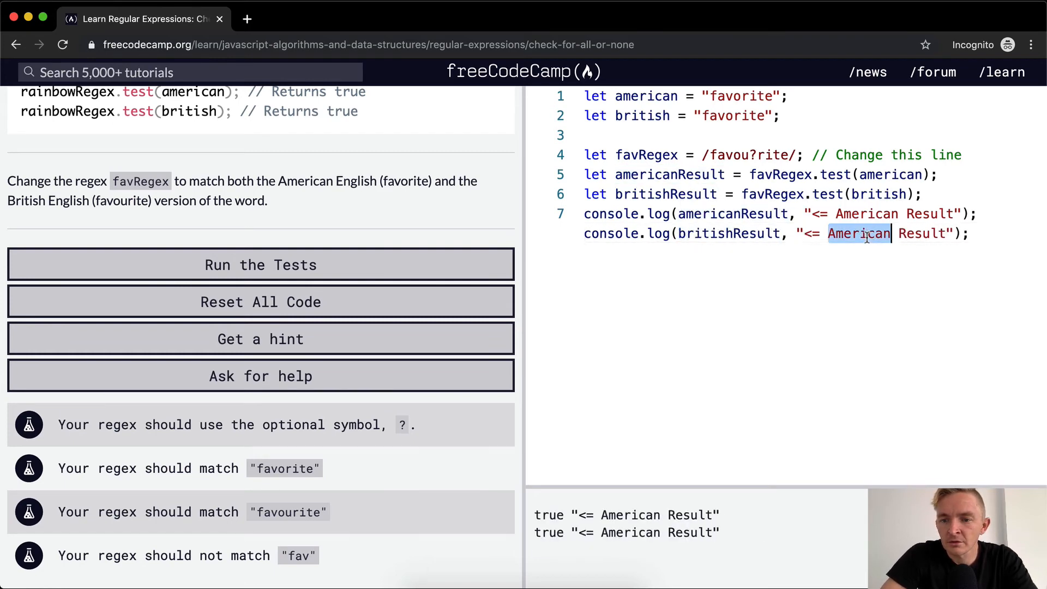
pyautogui.write('British')
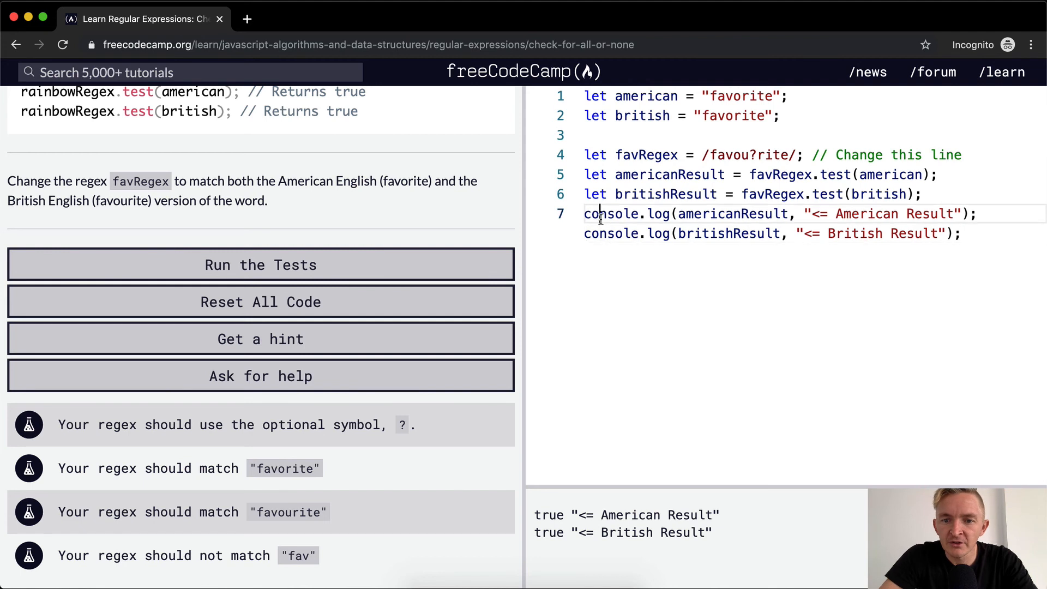
pyautogui.press('Enter')
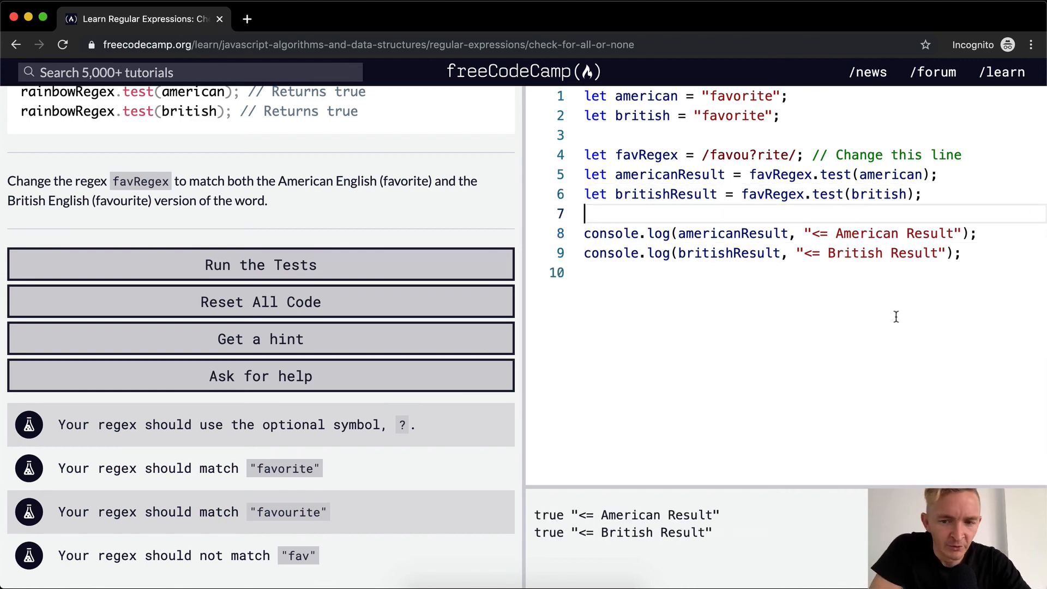
pyautogui.moveTo(743, 287)
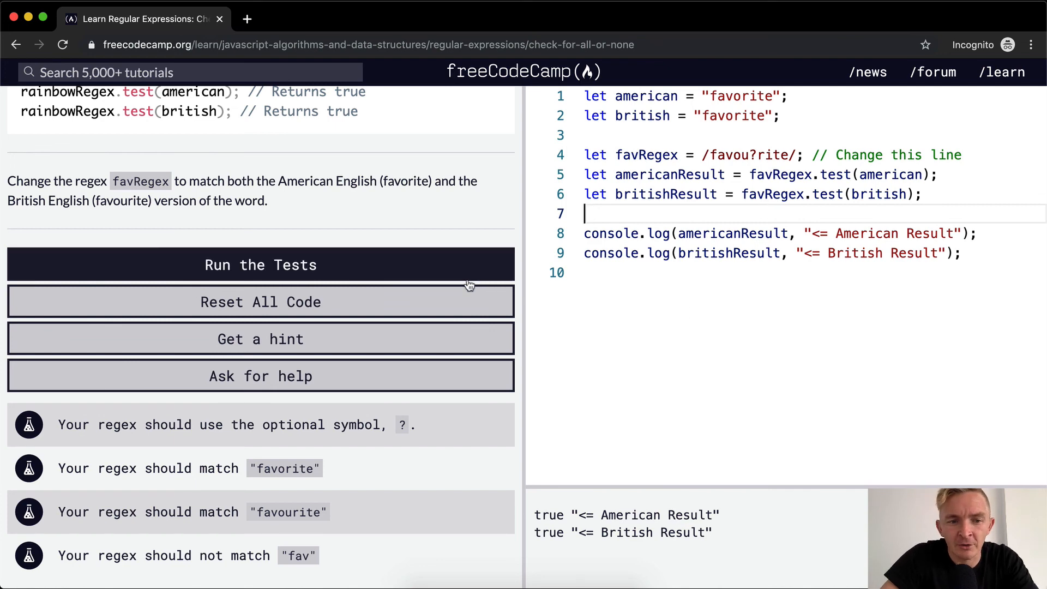
pyautogui.click(260, 265)
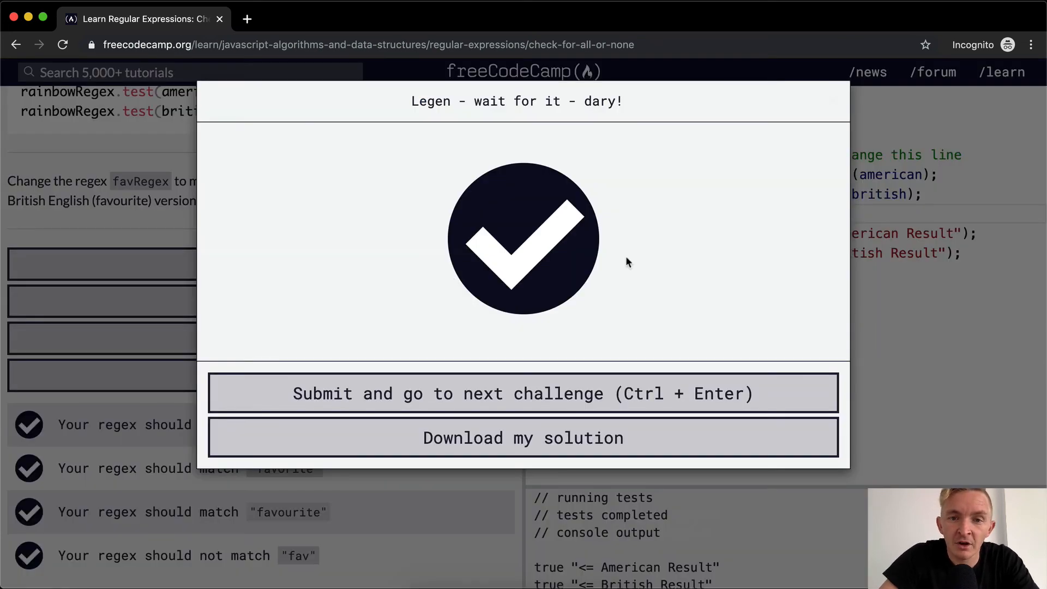